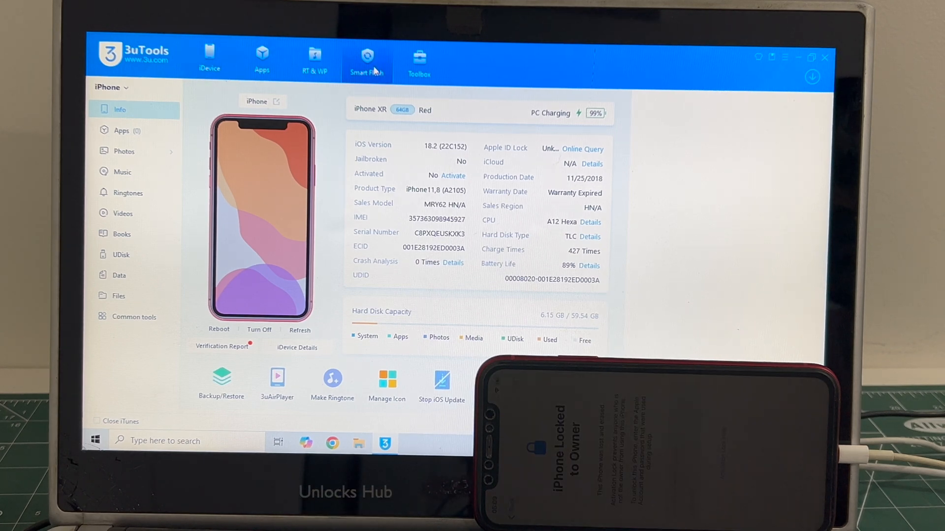
# - Switch to the Smart Flash section showing firmware options for the connected iPhone XR
pyautogui.click(367, 58)
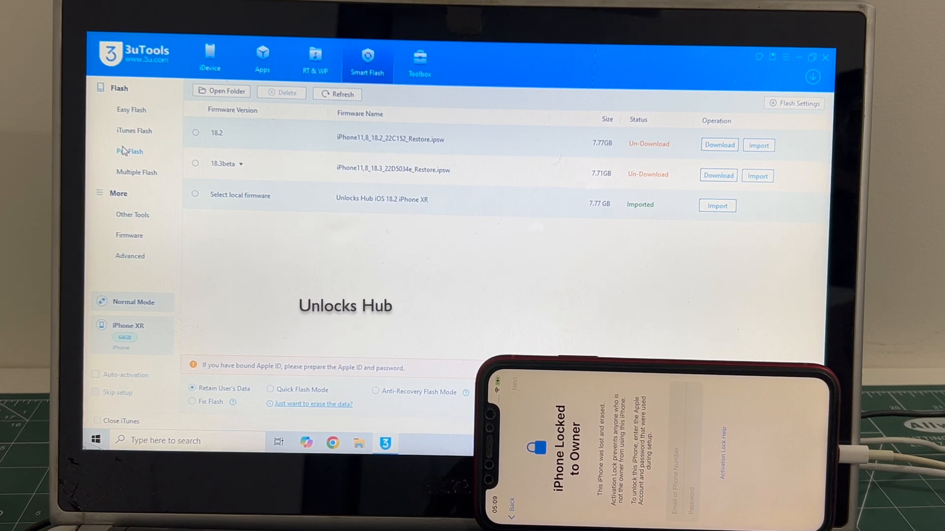
# - Enter Pro Flash mode, follow the iPhone XR DFU guide and dismiss it once in DFU
pyautogui.click(131, 152)
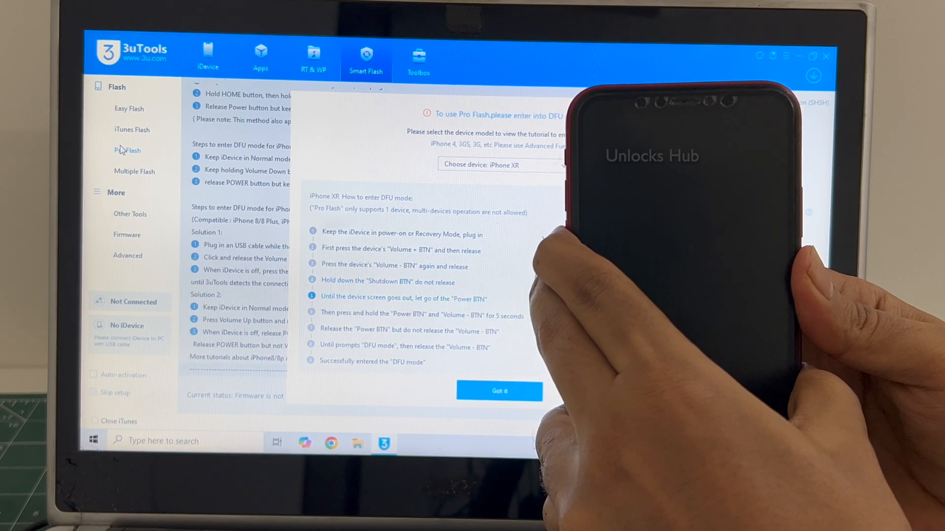
pyautogui.click(499, 390)
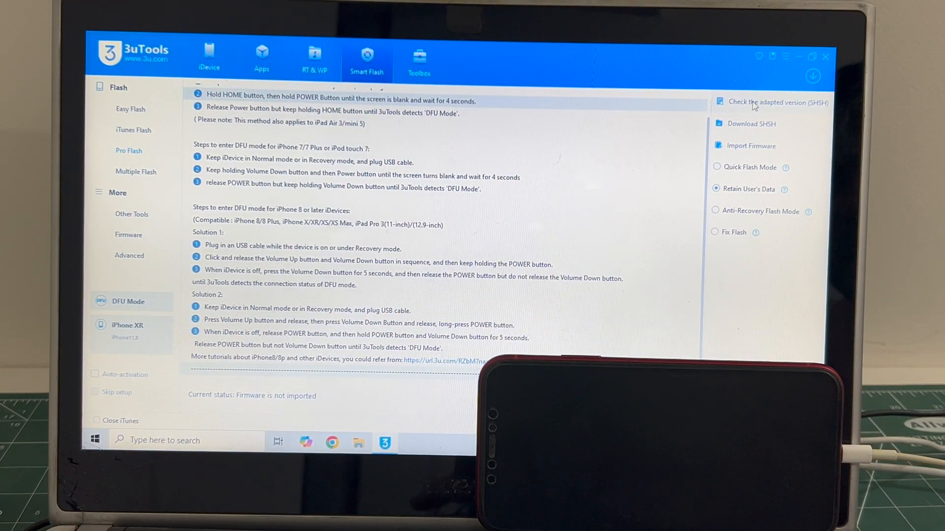
# - Check the adapted SHSH versions confirming iOS 18.2, then begin a local firmware import
pyautogui.click(775, 101)
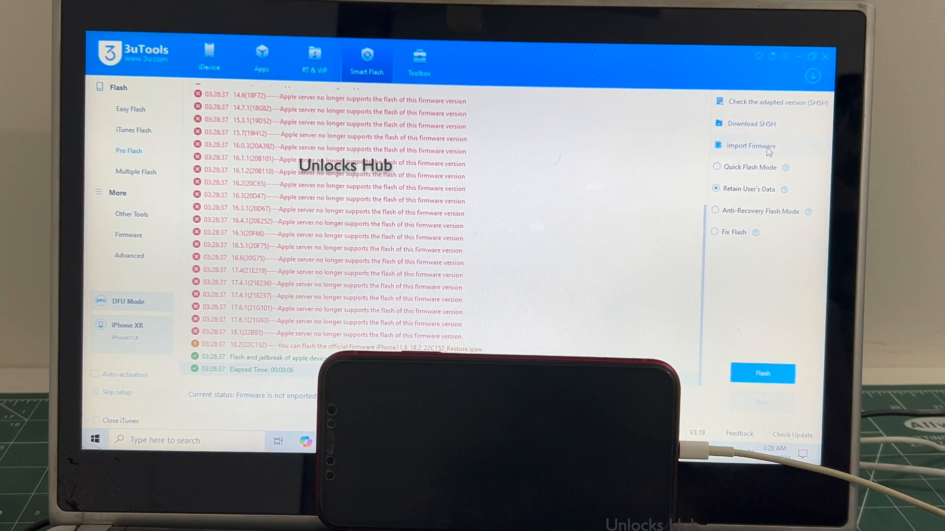
pyautogui.click(751, 145)
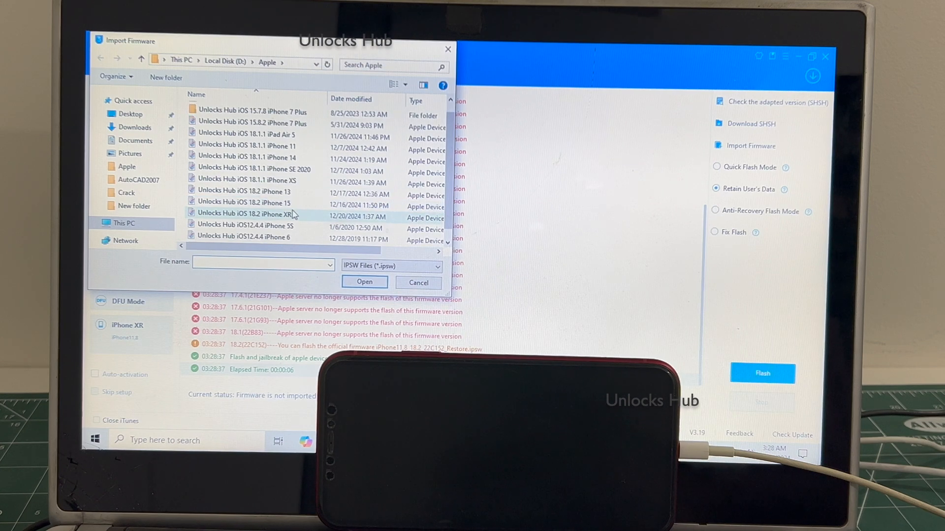
# - Import the Unlocks Hub iOS 18.2 iPhone XR firmware file as the current firmware
pyautogui.click(244, 214)
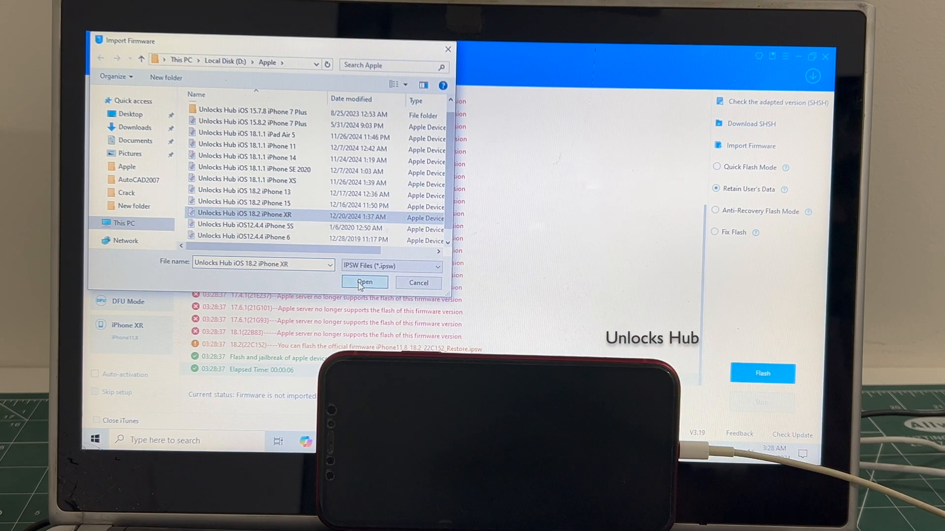
pyautogui.click(364, 282)
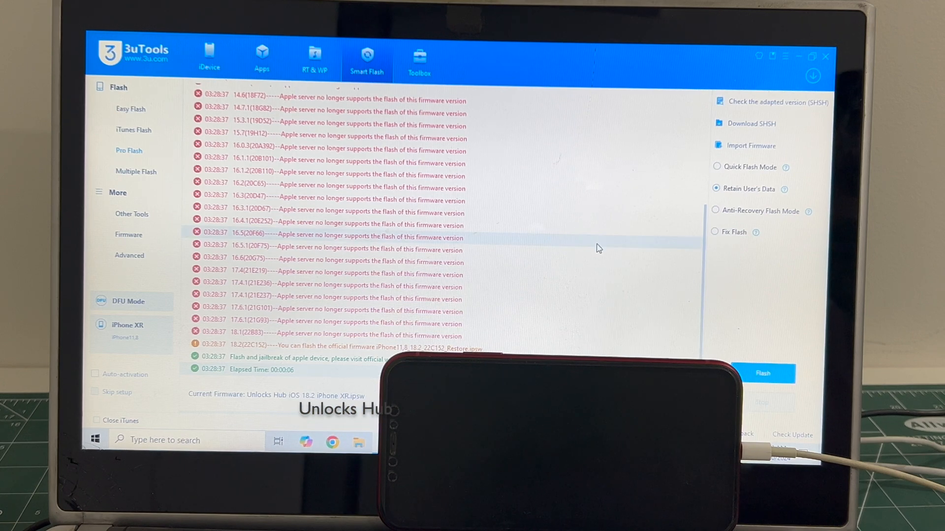
# - Flash iOS 18.2 onto the iPhone XR retaining user data, confirming the Reminder warning
pyautogui.click(762, 374)
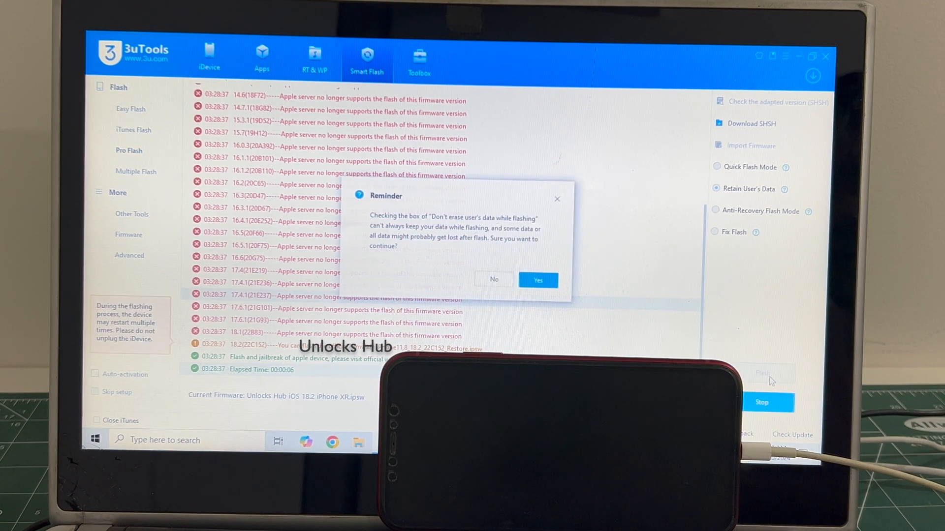
pyautogui.click(538, 280)
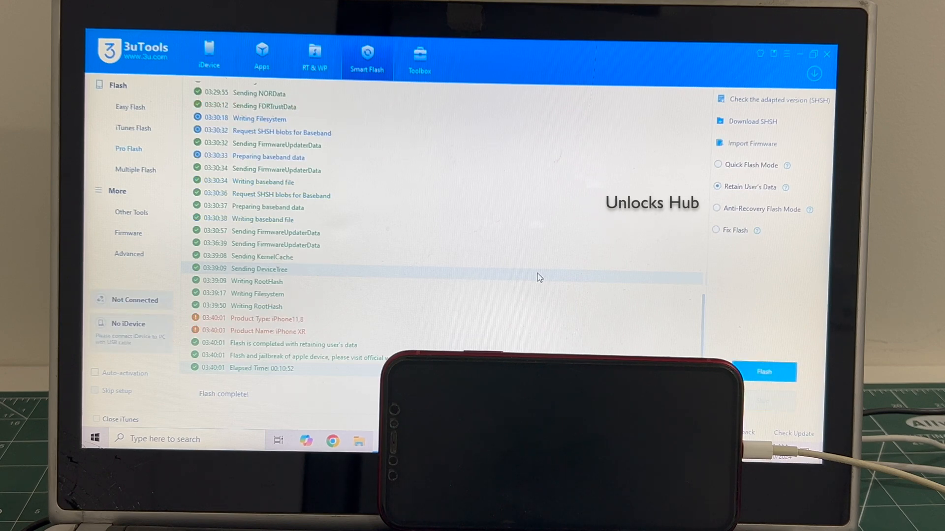
pyautogui.click(128, 149)
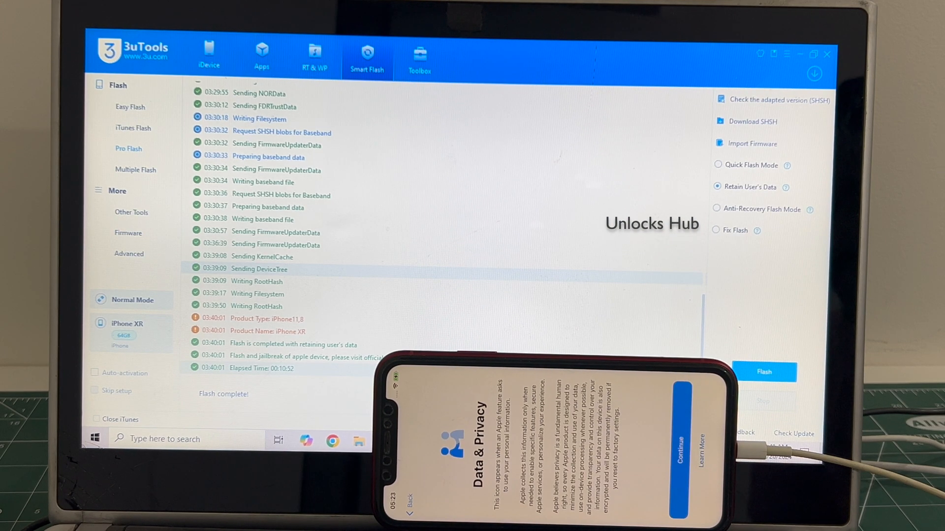
# - Skip Face ID, passcode and Apple Account during setup and continue to the home screen
pyautogui.click(677, 450)
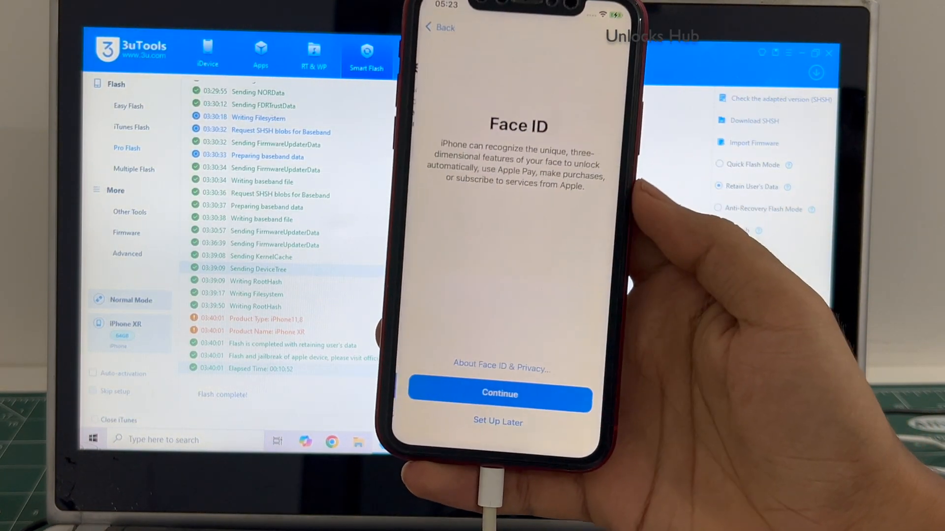
pyautogui.click(499, 393)
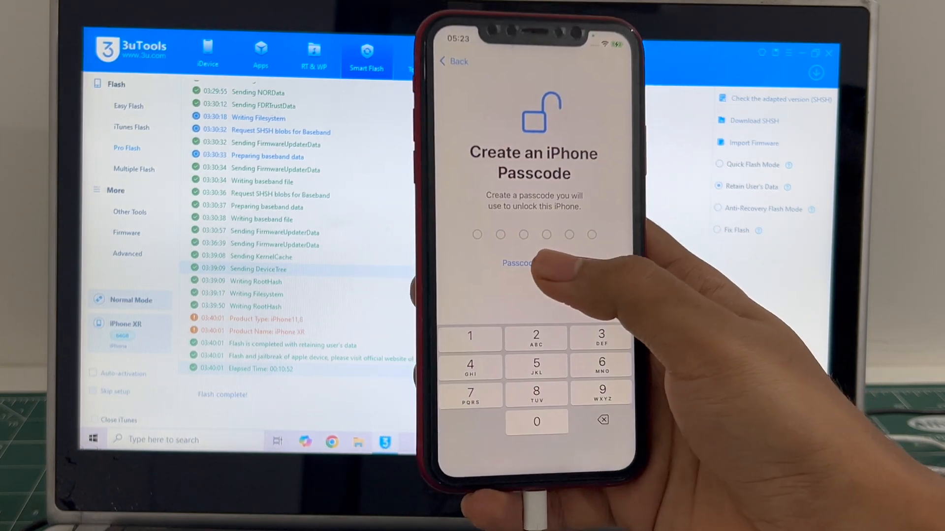
pyautogui.click(519, 262)
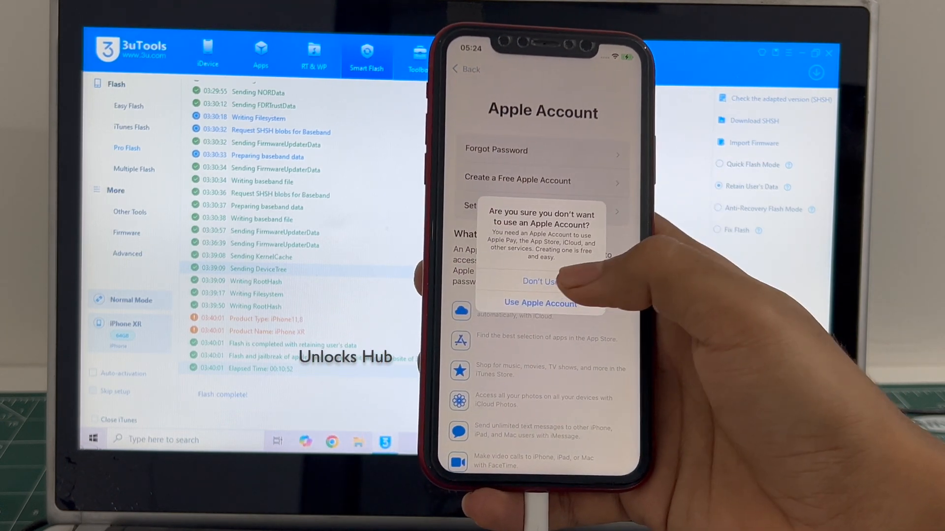
pyautogui.click(538, 281)
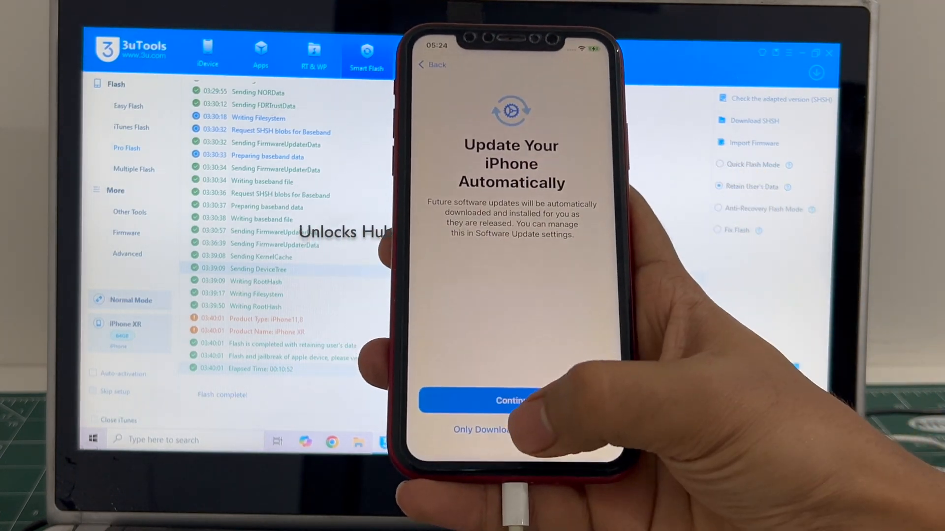
pyautogui.click(509, 400)
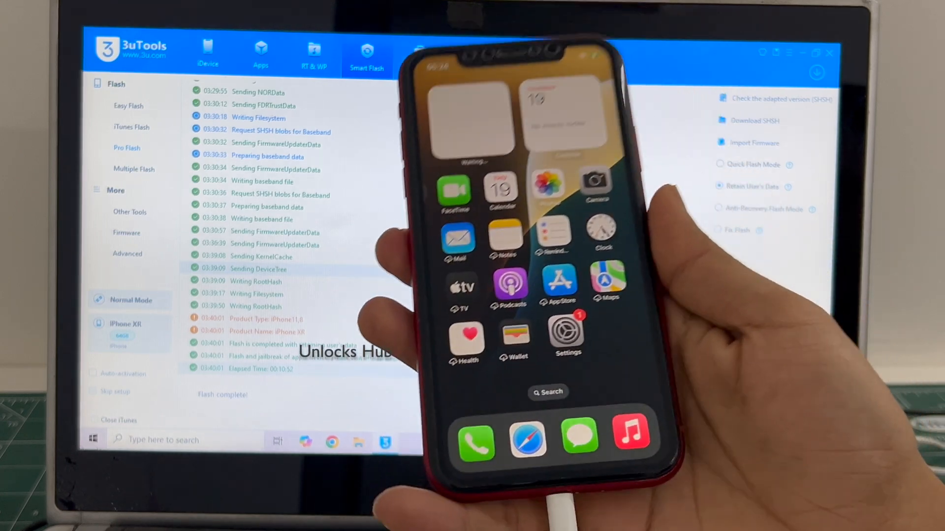
# - From the iPhone's Settings, reach the Apple Account sign-in options
pyautogui.click(567, 331)
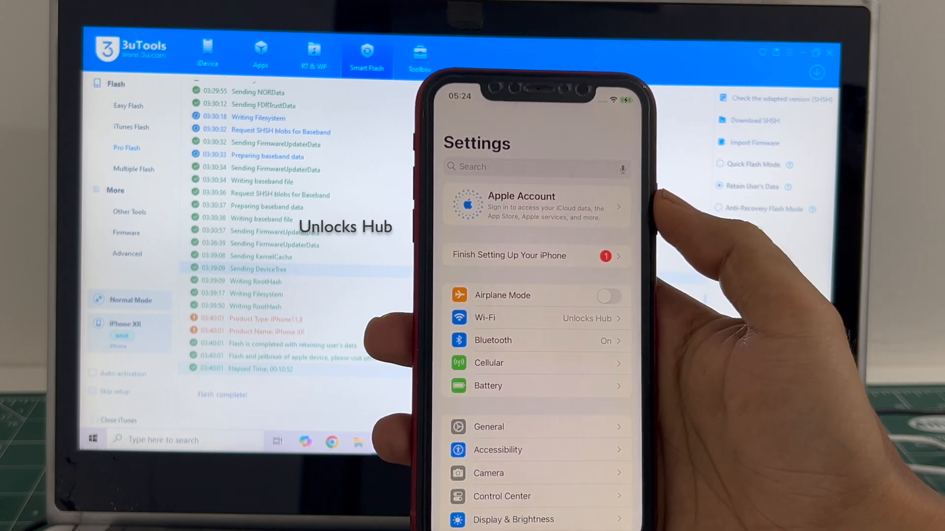
pyautogui.click(535, 205)
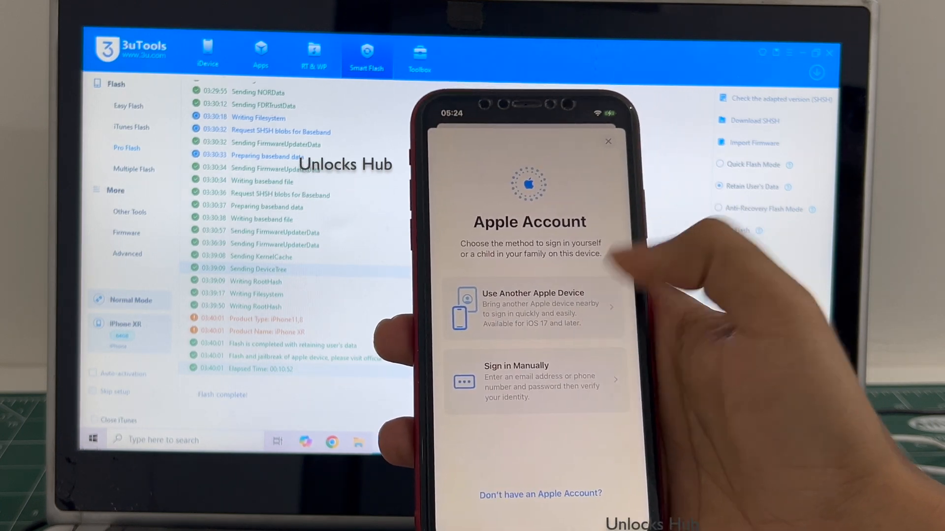